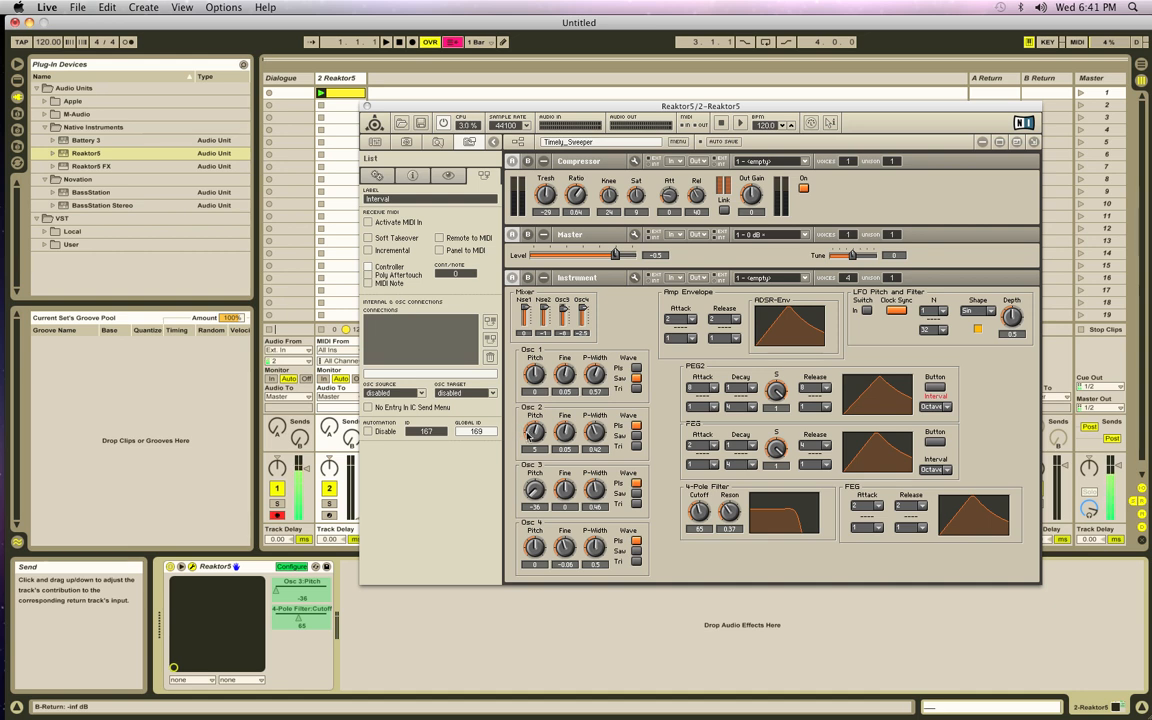
pyautogui.moveTo(644, 320)
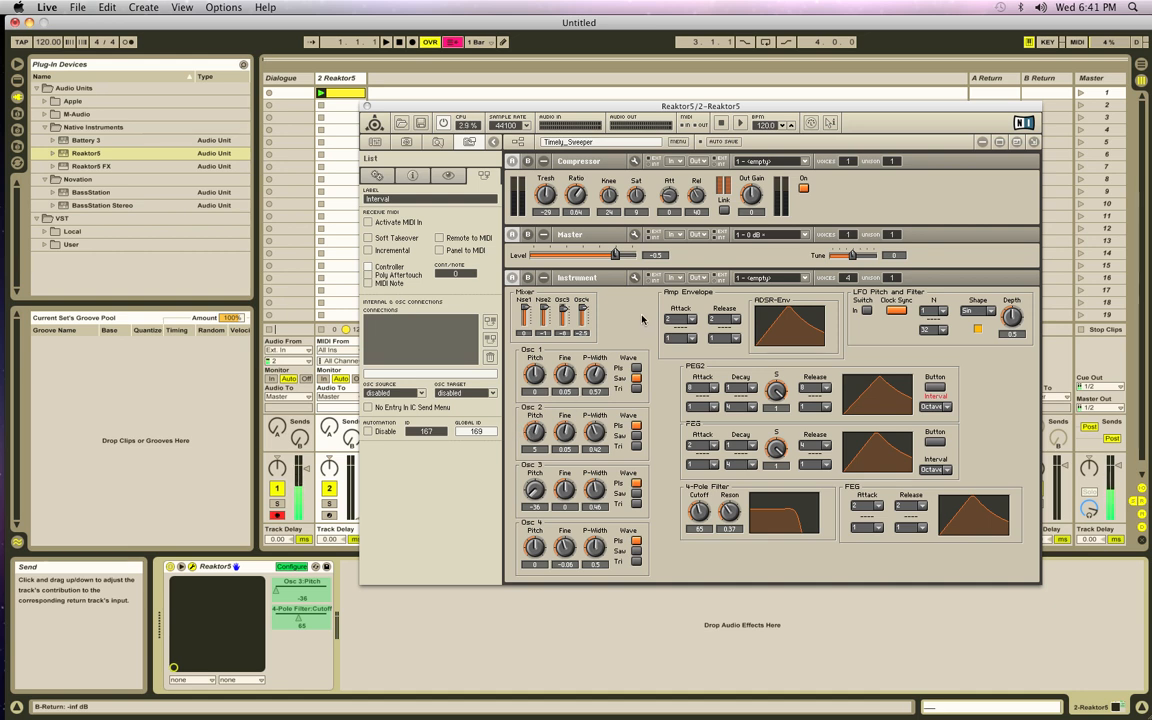
pyautogui.moveTo(668, 356)
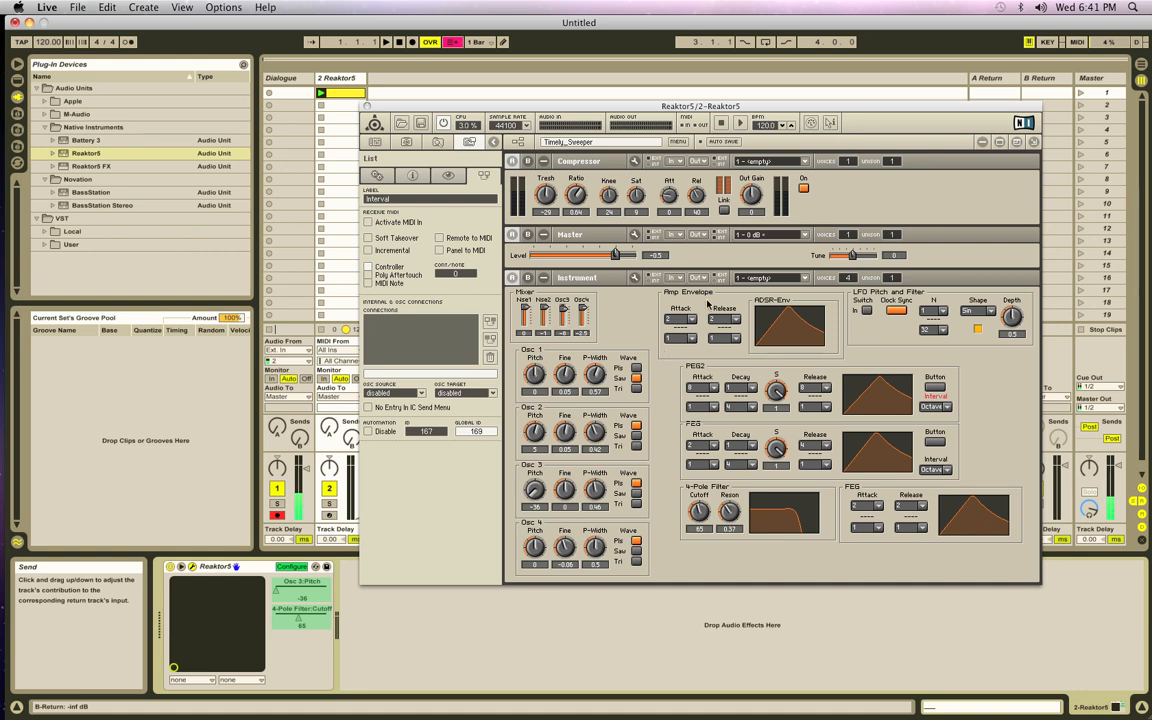
pyautogui.moveTo(680, 506)
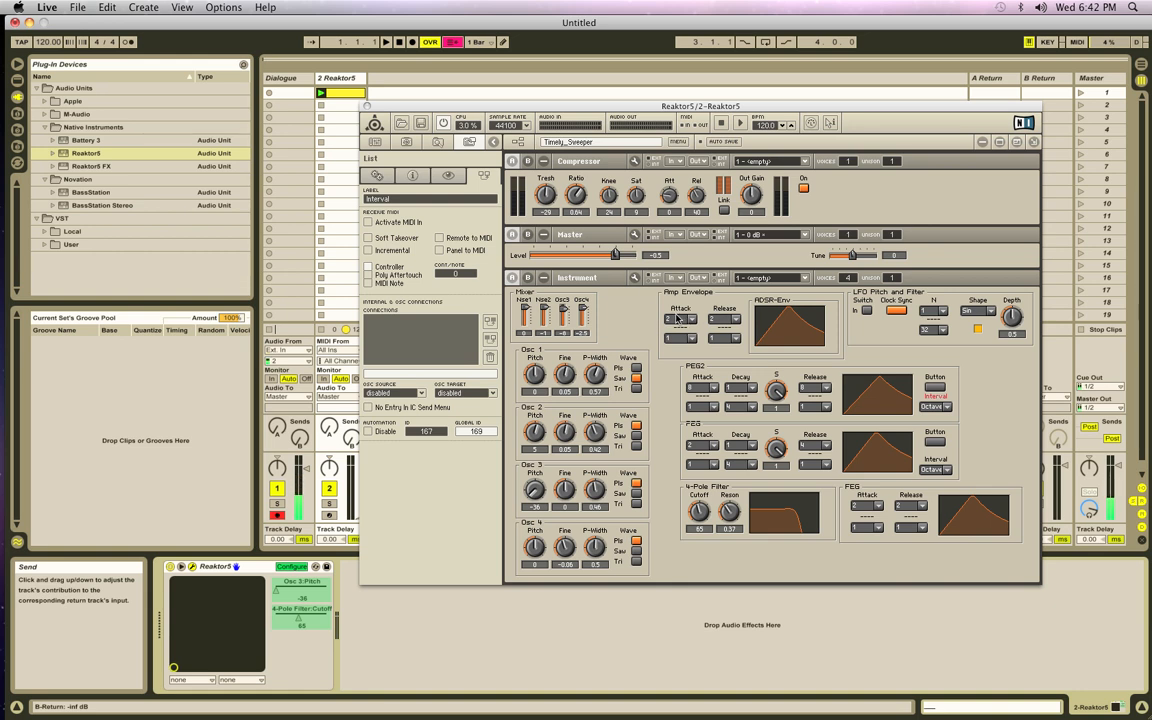
pyautogui.moveTo(672, 336)
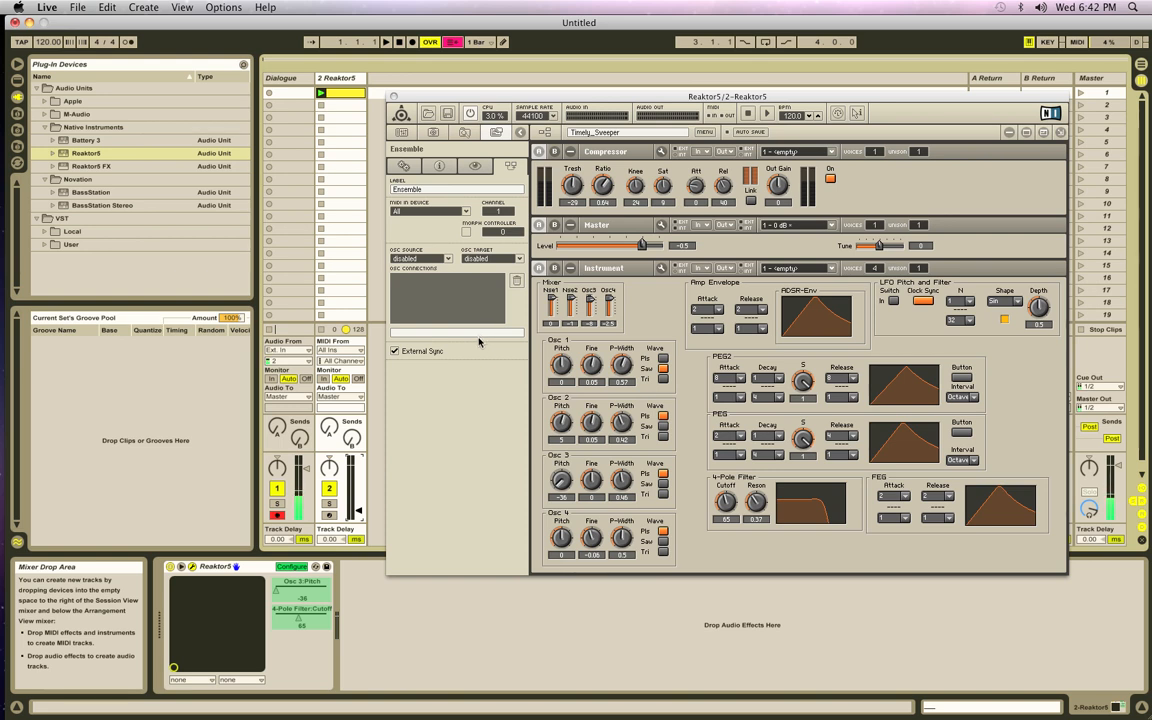
pyautogui.moveTo(546, 388)
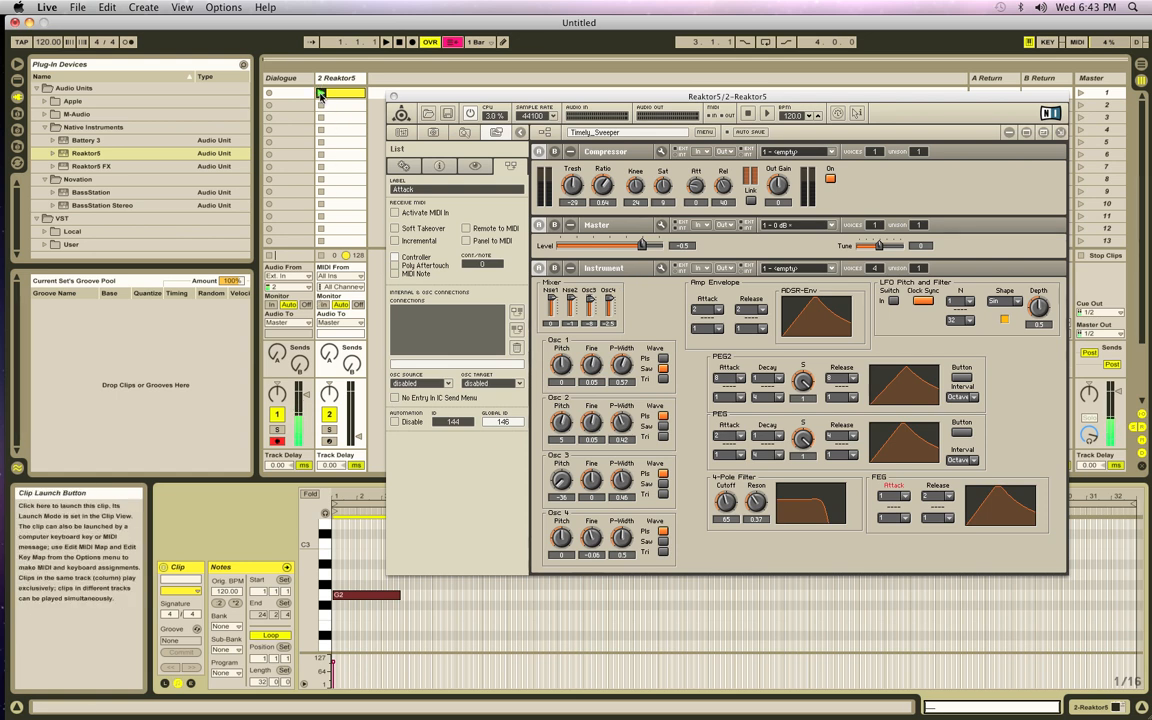
# Step: Lengthen the MIDI clip's note so it stretches across most of the clip
pyautogui.click(320, 92)
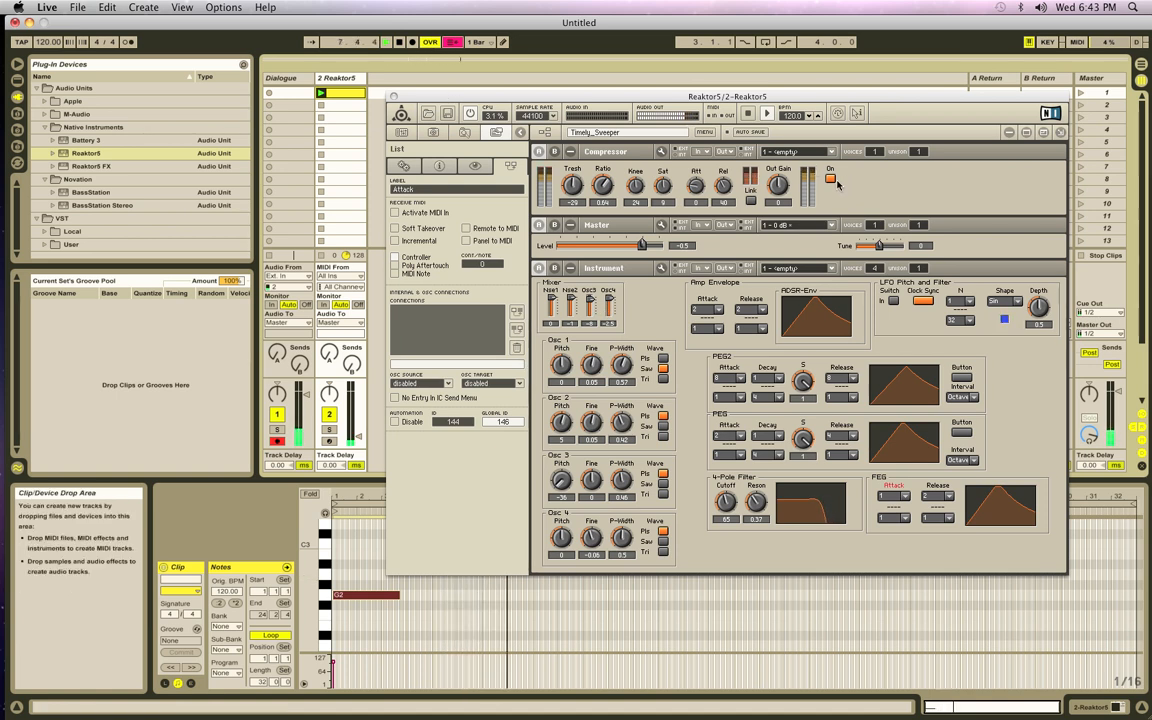
pyautogui.click(830, 178)
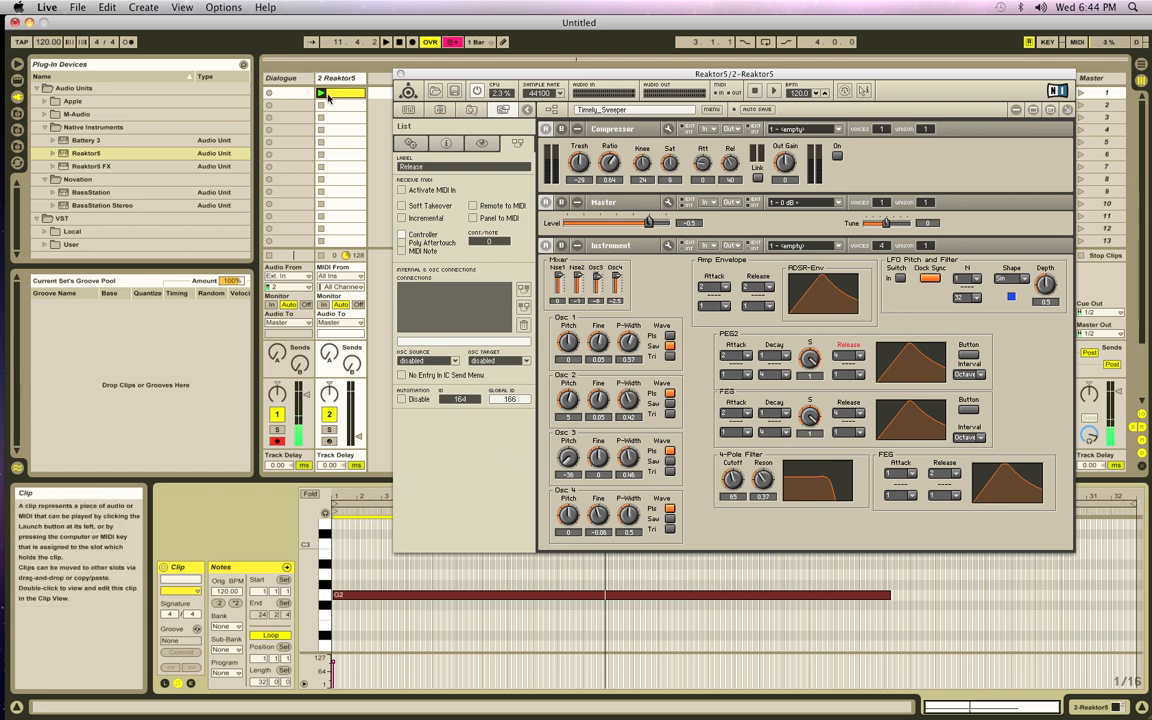
# Step: Select the PEG button control in Reaktor to show its settings in Properties
pyautogui.click(320, 92)
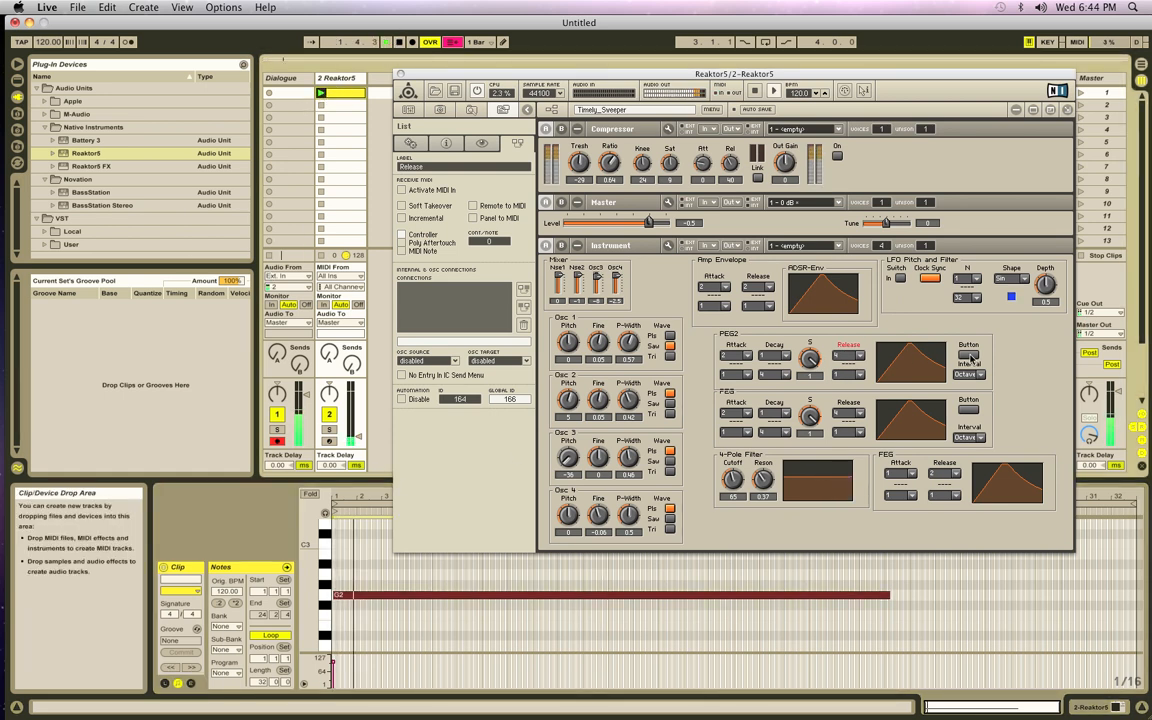
pyautogui.click(968, 356)
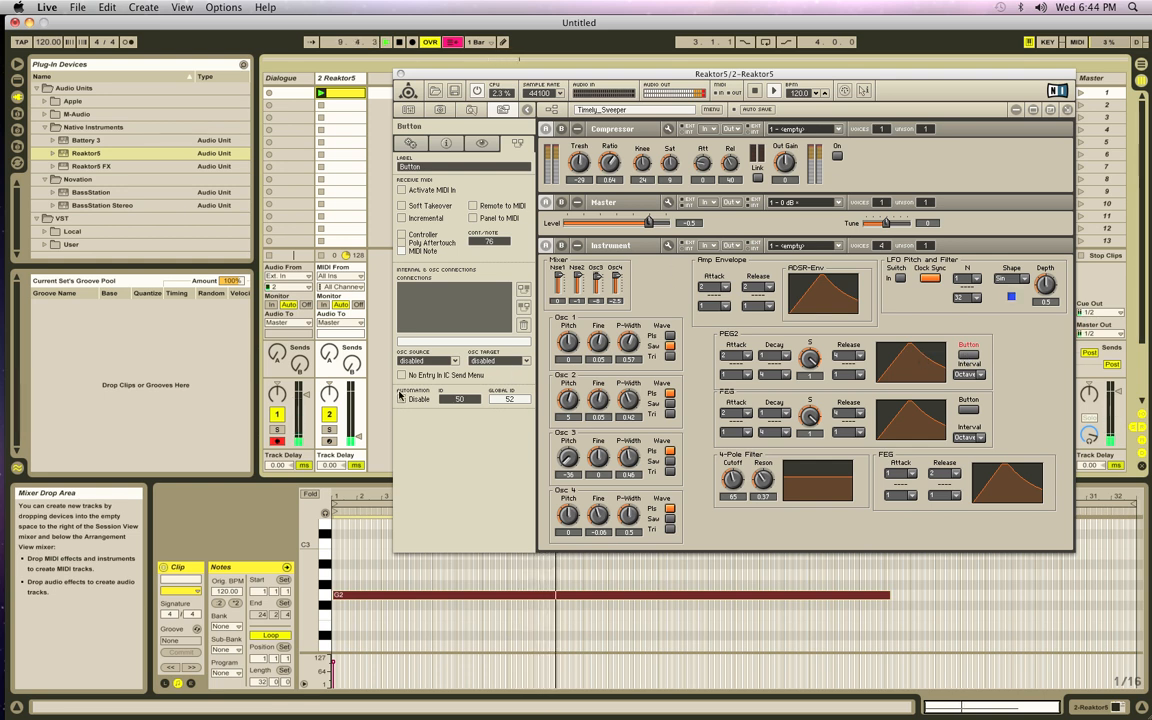
# Step: Switch to Arrangement View to expose track routing and automation choosers
pyautogui.click(400, 42)
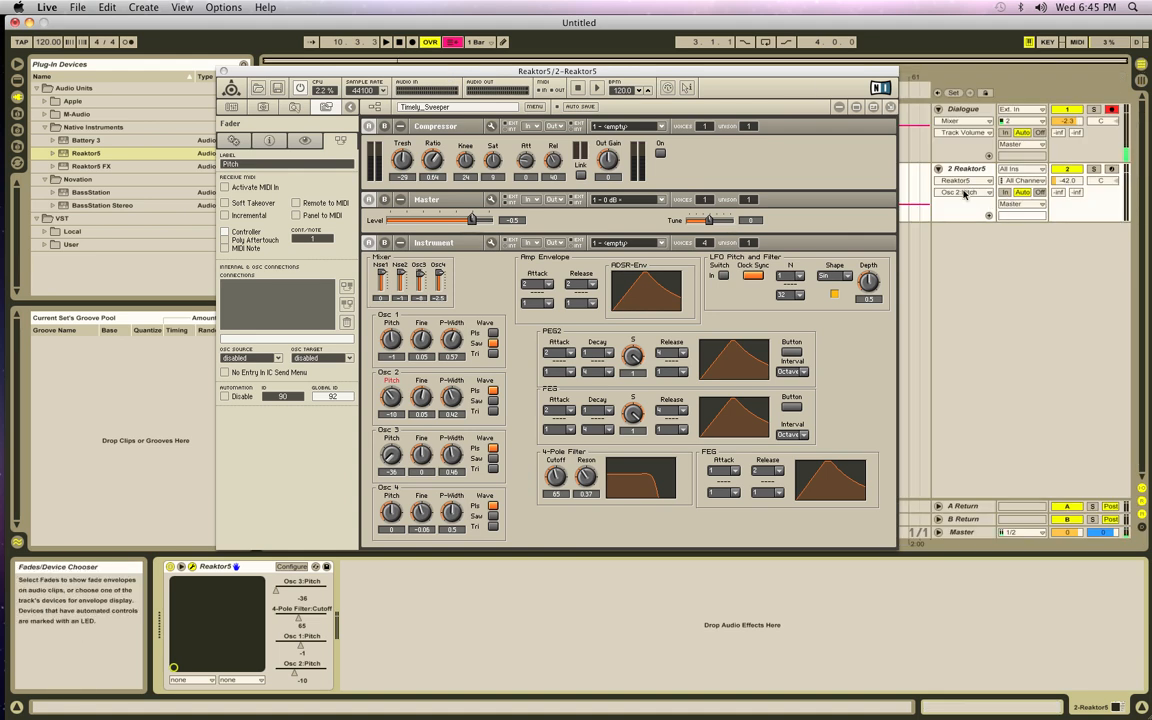
pyautogui.click(966, 192)
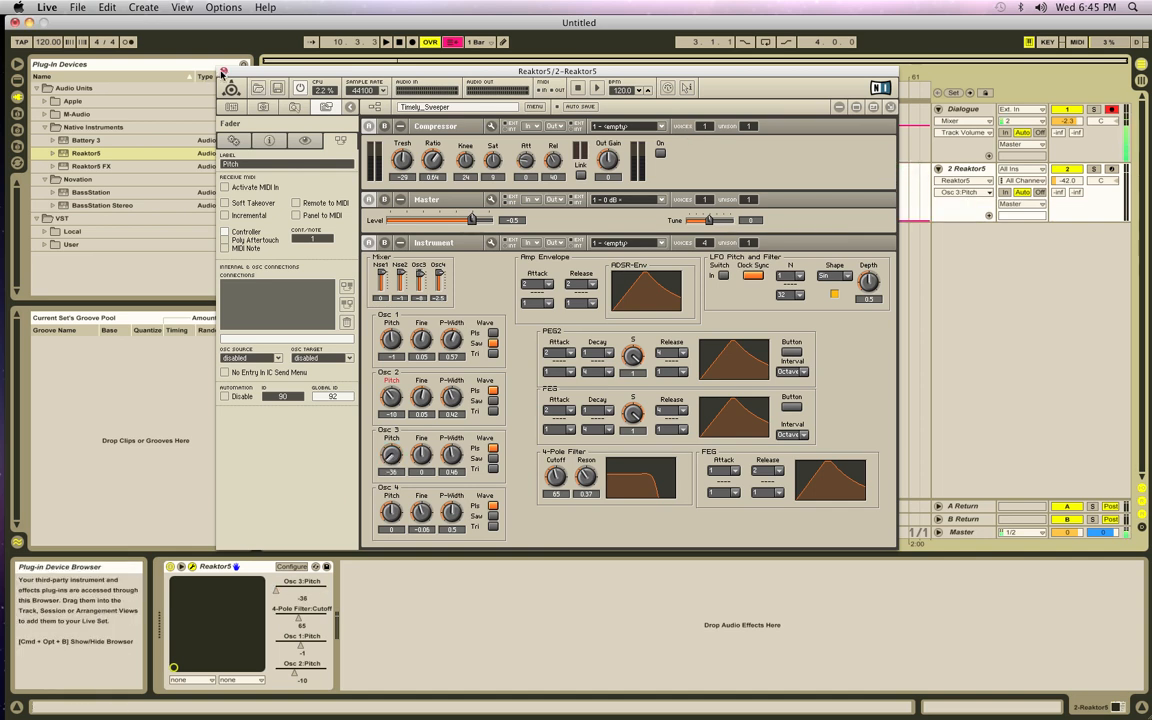
pyautogui.click(224, 72)
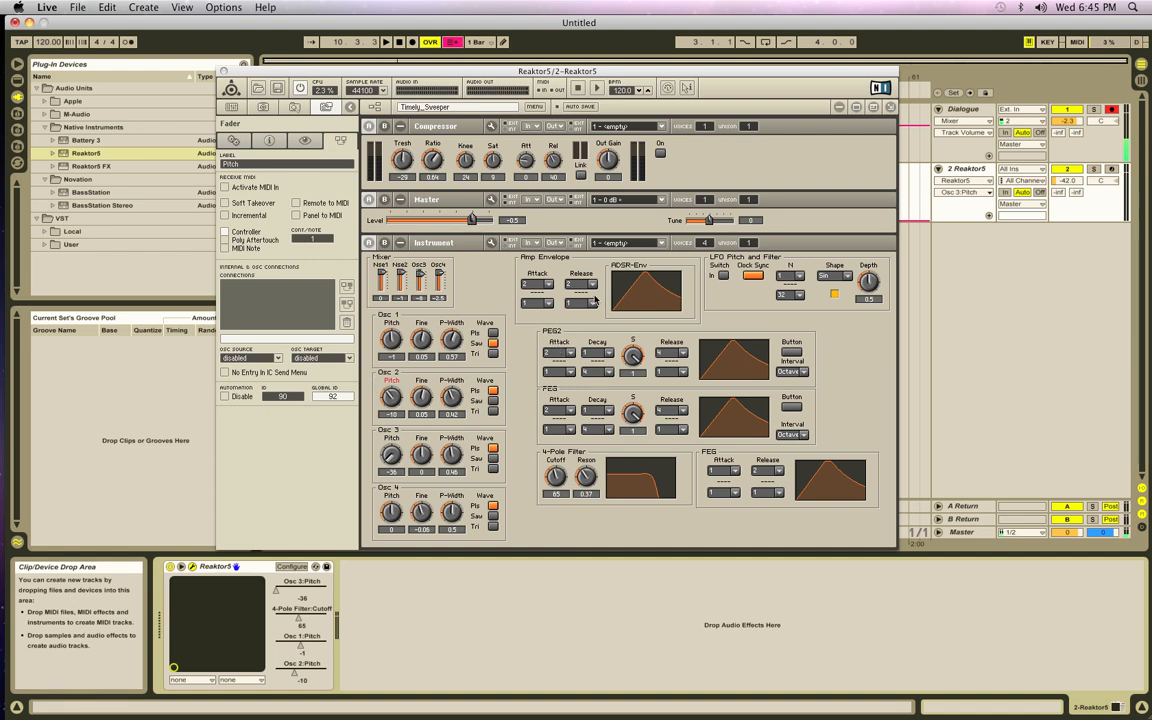
pyautogui.moveTo(596, 324)
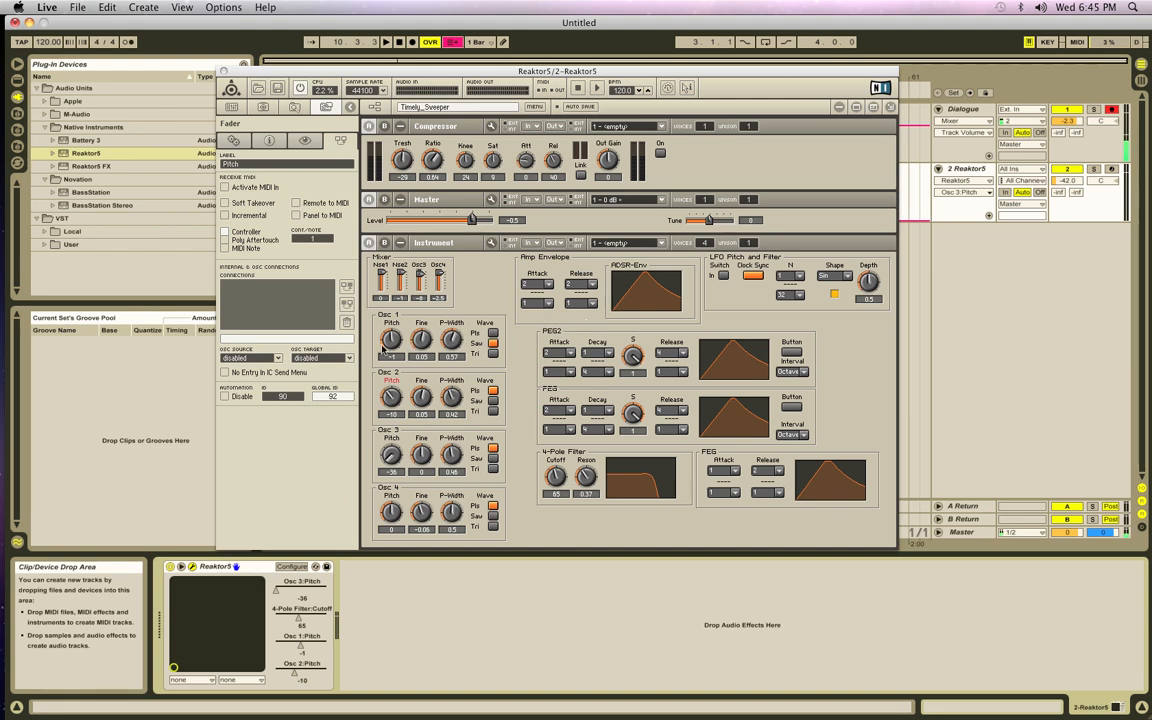
pyautogui.moveTo(482, 364)
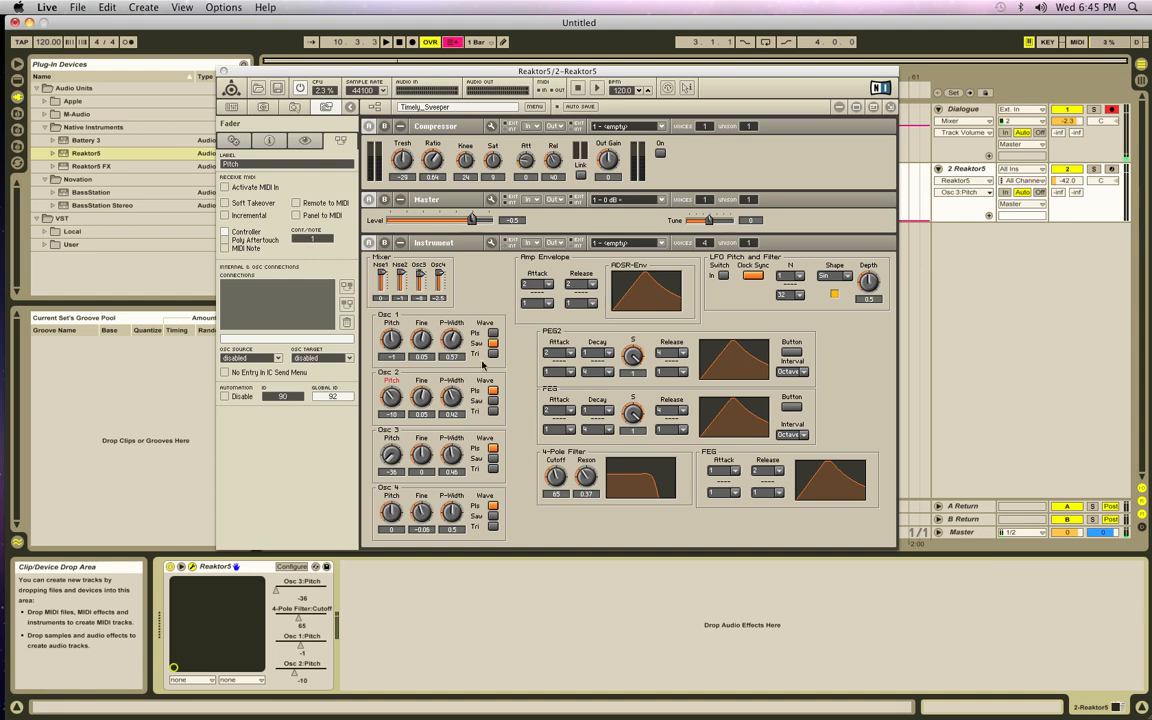